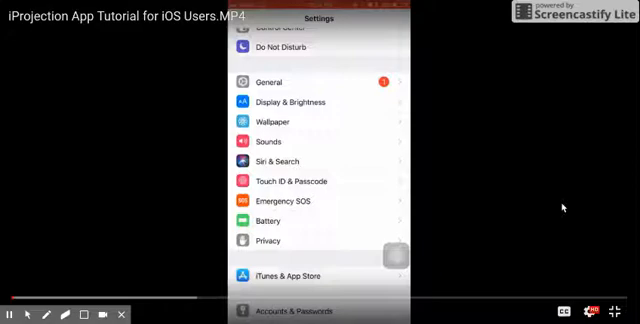
mouse_move(335, 167)
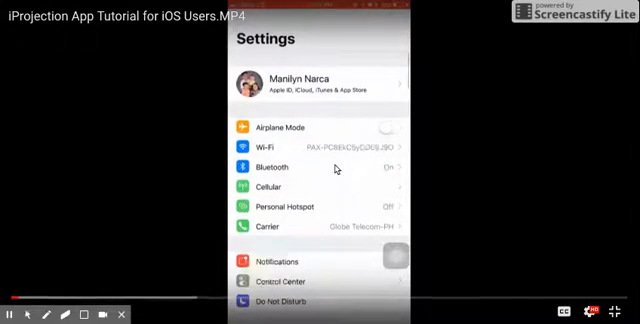
Check in iOS Settings that Wi-Fi is joined to the PAX projector network.
click(270, 148)
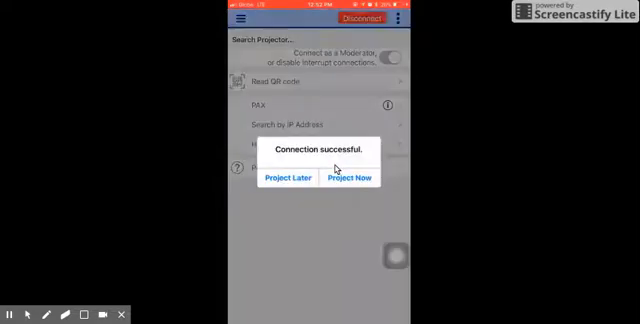
Dismiss the Connection successful alert to reach iProjection's source menu.
click(348, 184)
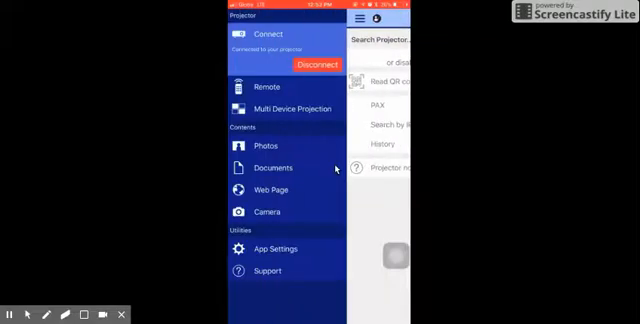
Show Photos, then open Organic Chemistry(2).pdf from Documents for projection.
click(262, 147)
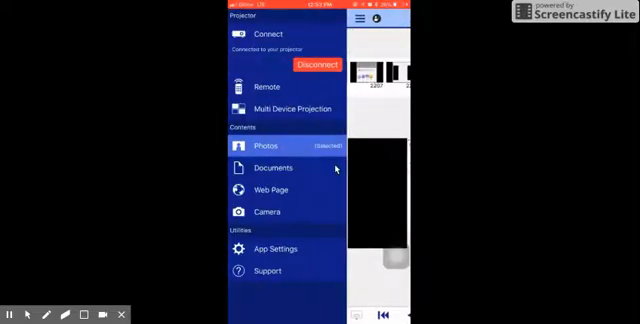
click(268, 167)
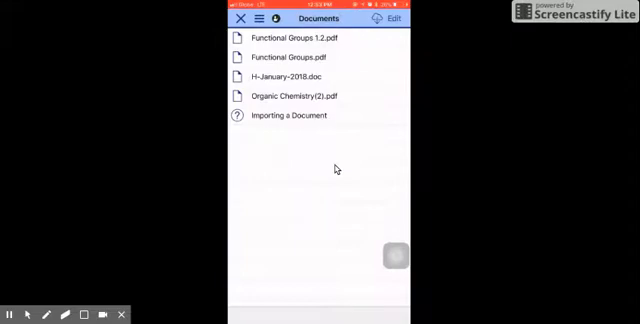
click(287, 96)
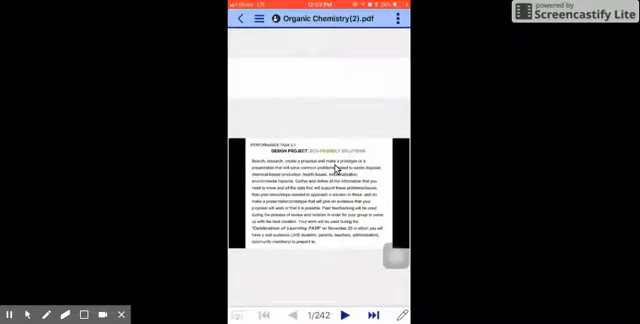
click(255, 21)
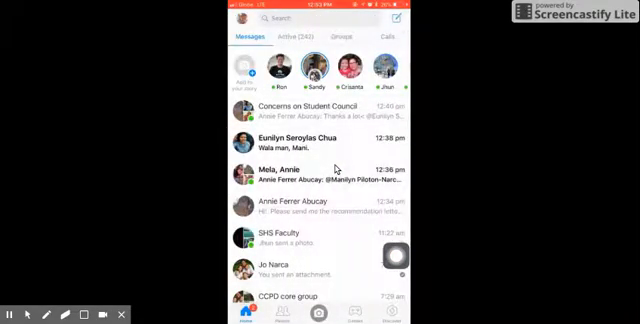
Open the SHS Faculty group chat and scroll to the H January 2018.doc attachment.
click(300, 241)
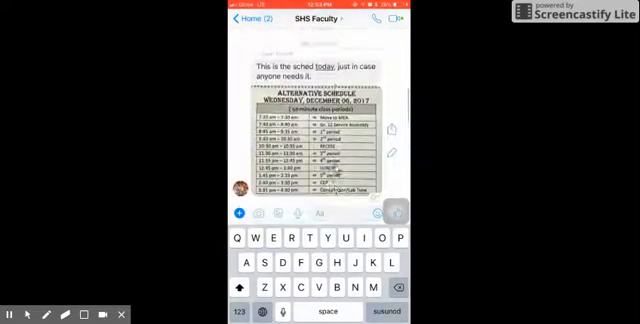
scroll(down, 3)
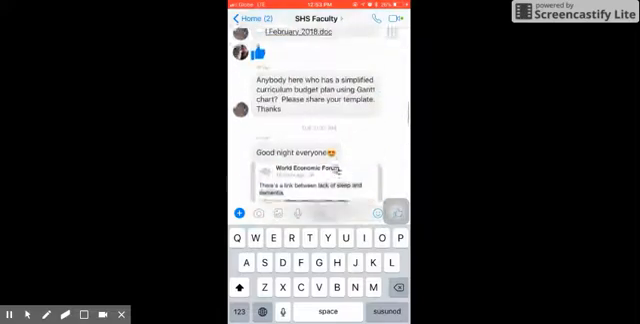
scroll(down, 3)
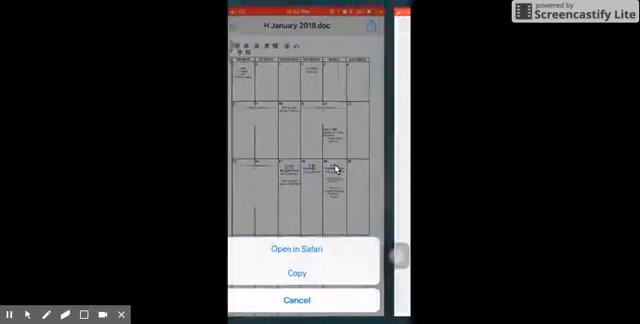
Open the calendar file in Safari and browse the share sheet's app row.
click(298, 252)
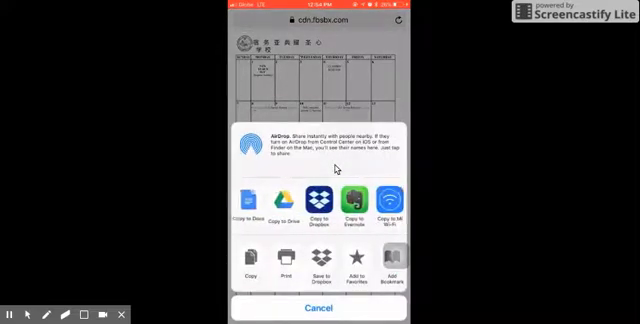
scroll(left, 3)
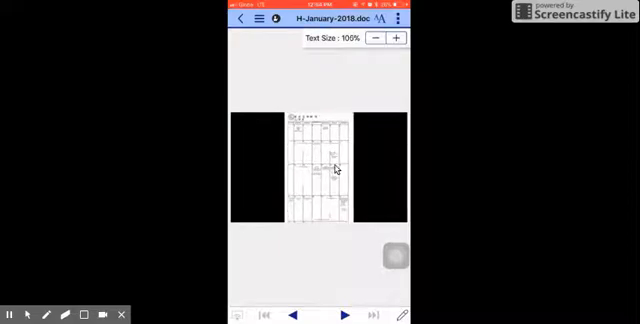
Adjust the H-January-2018.doc text size with the Text Size + and − buttons.
click(393, 40)
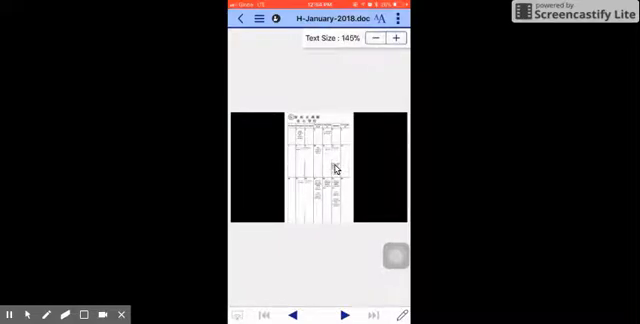
click(381, 39)
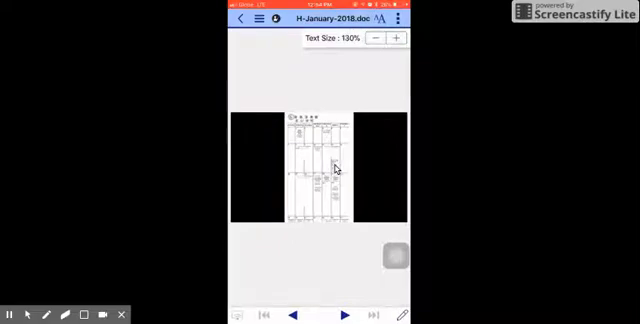
click(373, 39)
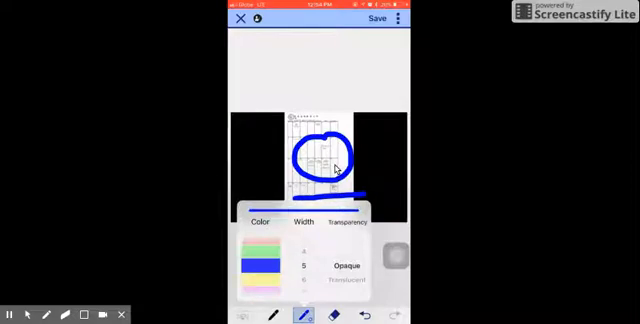
Choose blue as the pen colour to annotate the projected calendar.
click(299, 311)
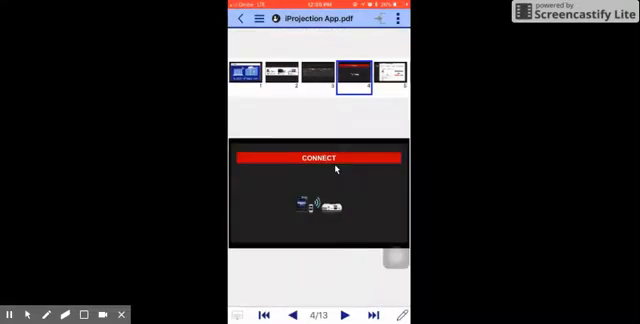
Leave iProjection App.pdf via the menu and Documents, returning to the Connect screen.
click(258, 21)
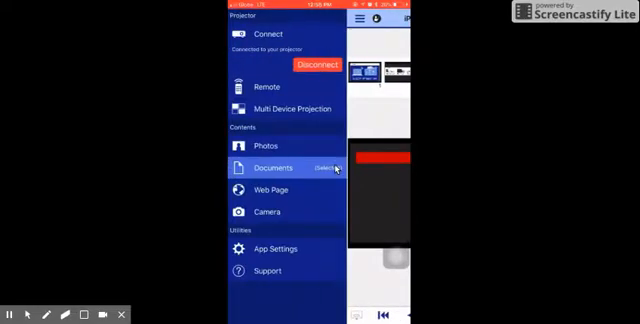
click(271, 167)
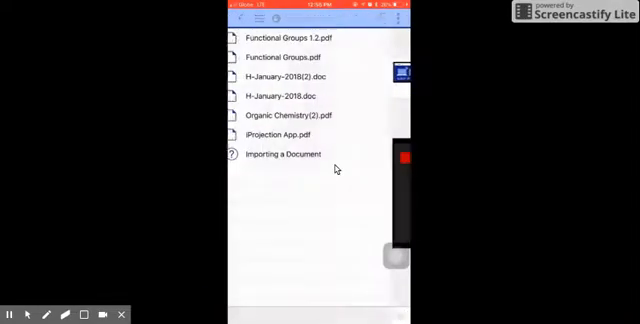
click(280, 132)
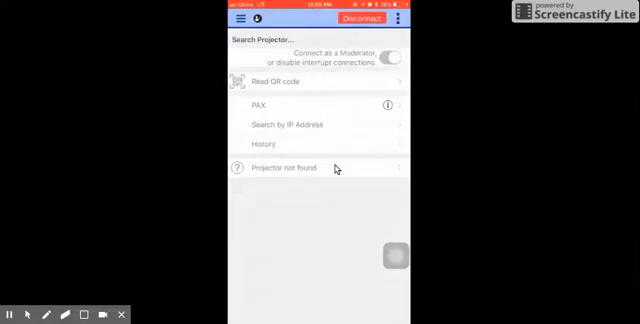
Project the phone in the four-panel Multi Device Projection layout.
click(404, 21)
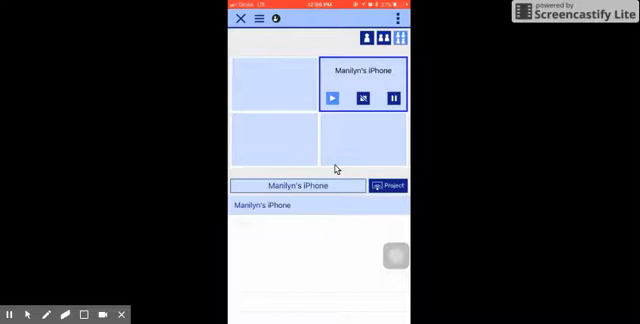
click(391, 185)
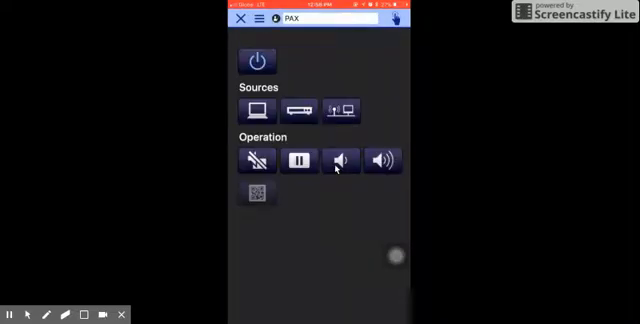
Close the PAX remote controls and swipe into the iOS Control Center.
click(238, 21)
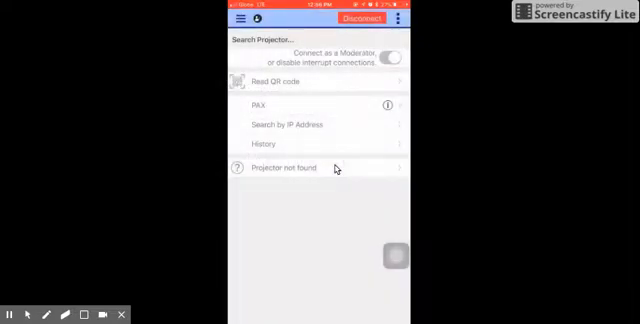
scroll(down, 3)
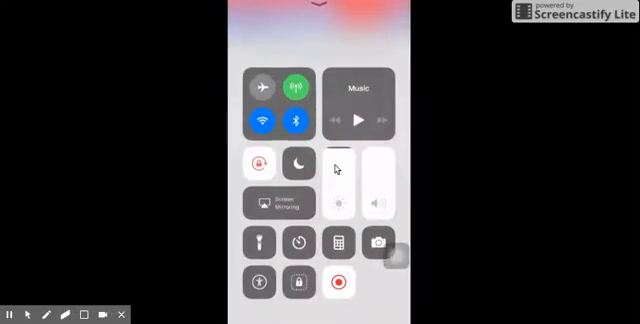